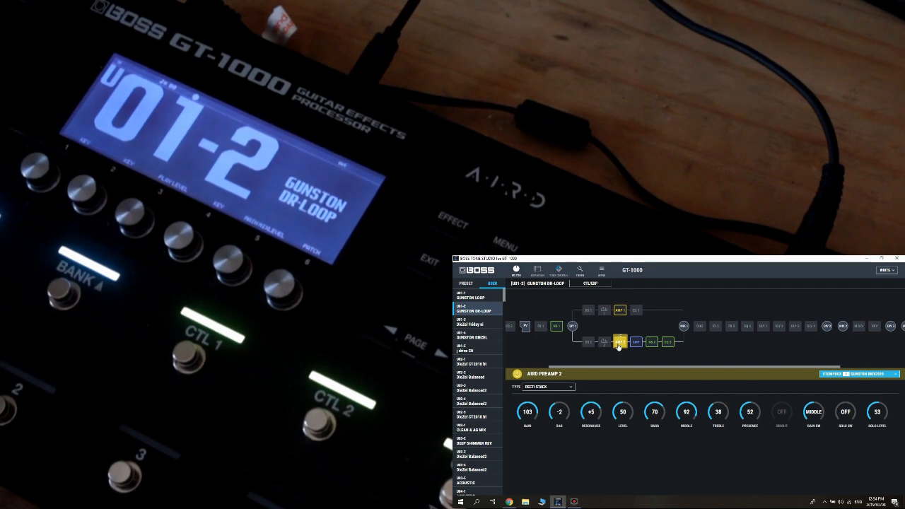
Select user patch U06-3 DieZel SOLO to show its AIRD Preamp 2 X-MODDED amp settings
left_click(477, 422)
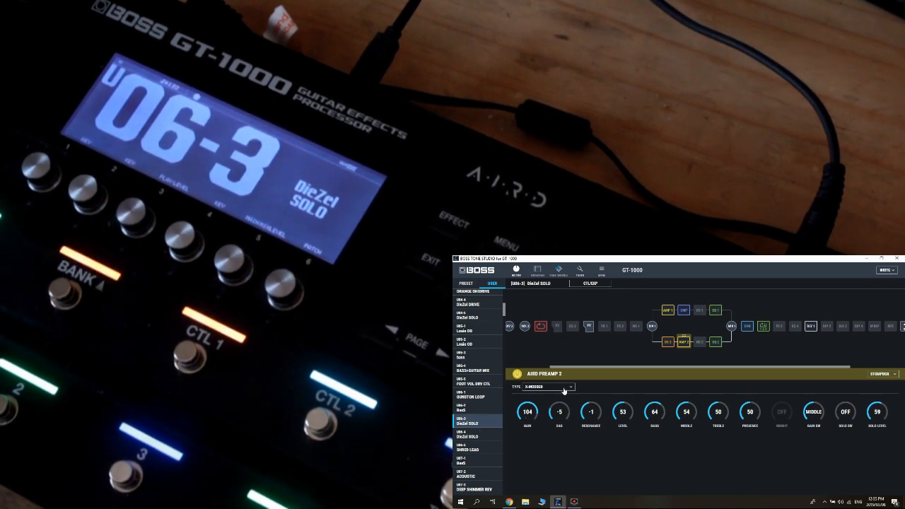
mouse_move(697, 361)
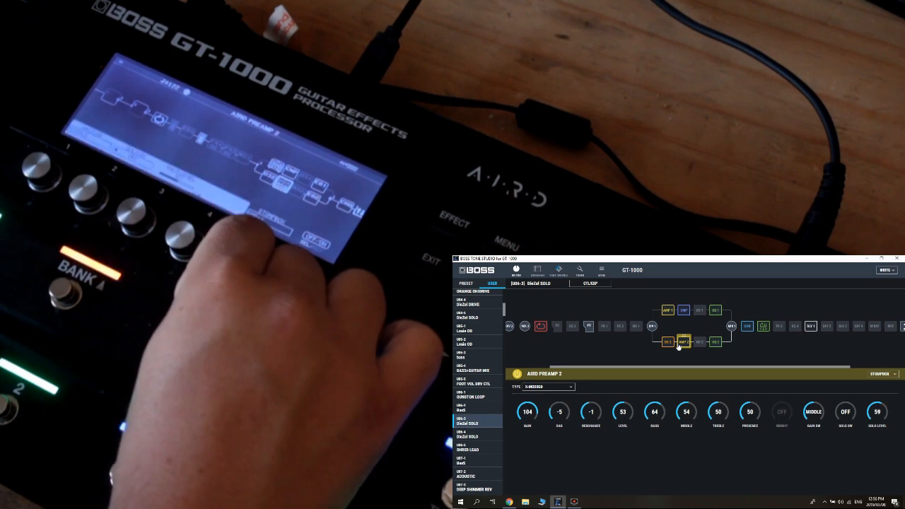
Show AIRD Preamp 2 now as a RECTI STACK linked to the GUNSTON DIEZ2019 stompbox setting, checking Chorus in between
left_click(685, 341)
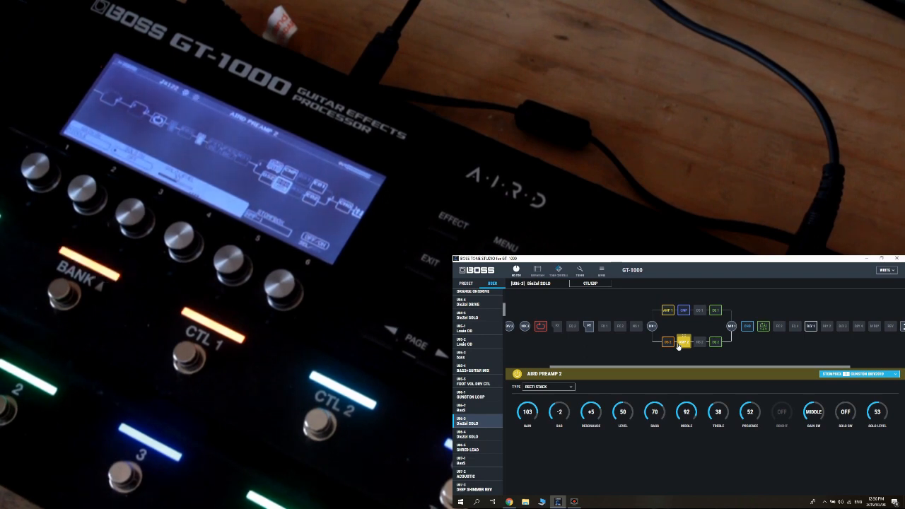
left_click(746, 326)
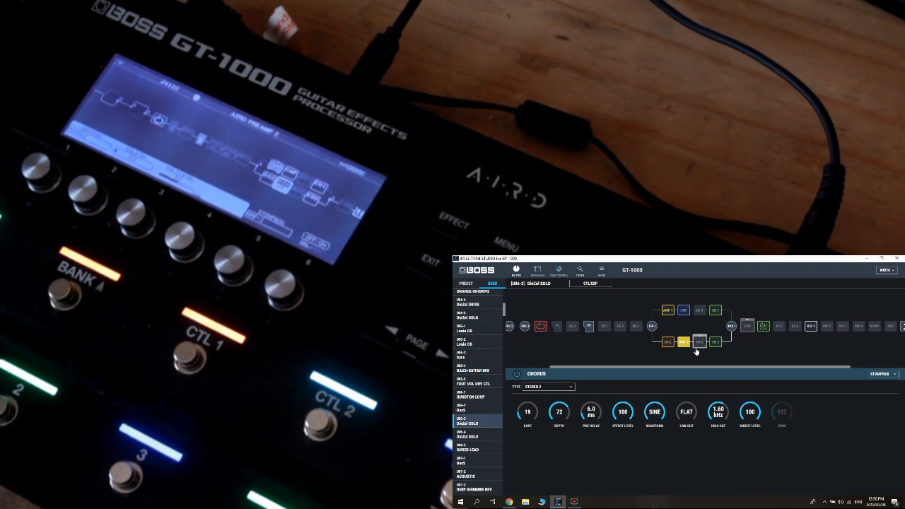
left_click(686, 342)
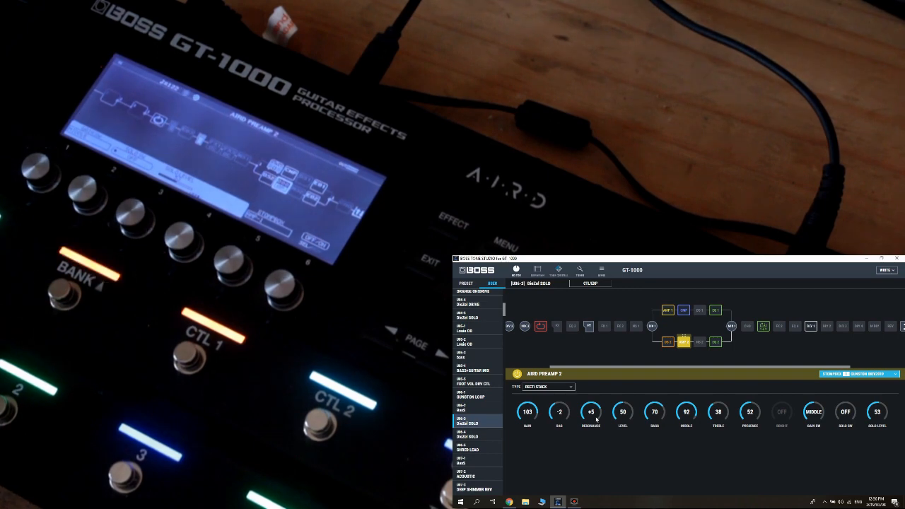
mouse_move(642, 431)
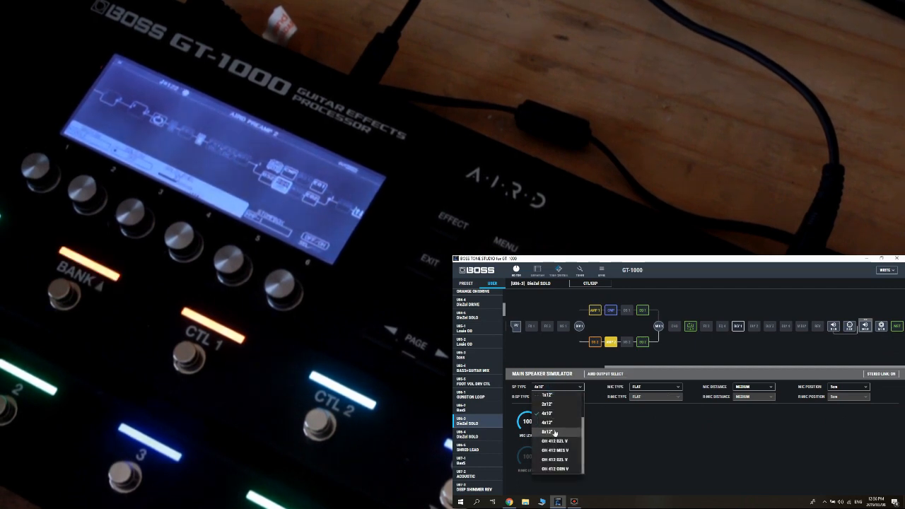
Choose a cabinet type in the Main Speaker Simulator's SP Type list before viewing U04-3 ORANGE ONEDRIVE
left_click(547, 432)
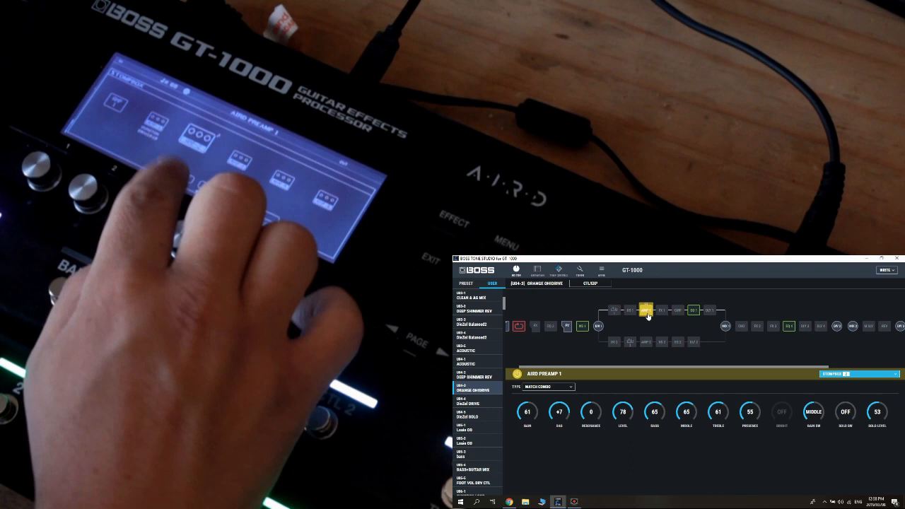
Select user patch U01-1 GUNSTON LOOP, whose AIRD Preamp 2 is a stompbox-linked RECTI STACK
left_click(548, 387)
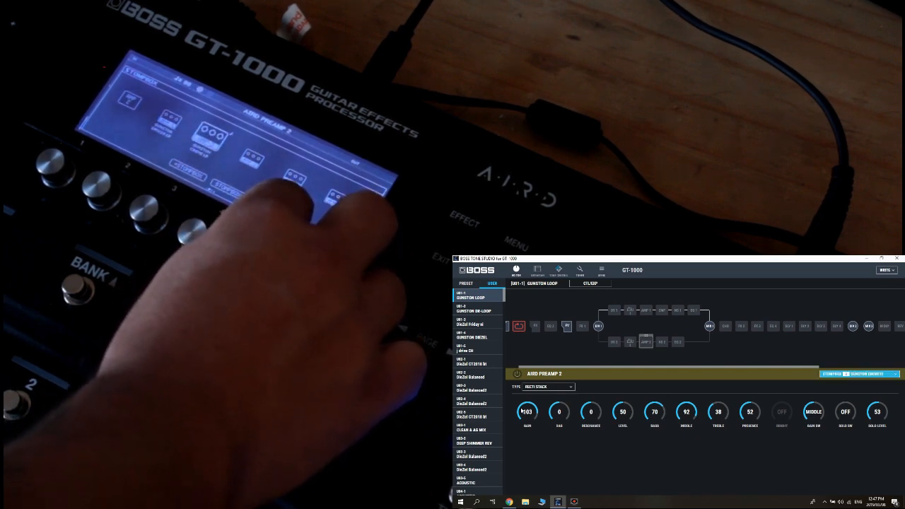
After writing GUNSTON LOOP to U01-3 and U01-4 with a MATCH COMBO Preamp 2, select patch U01-4
left_click(548, 387)
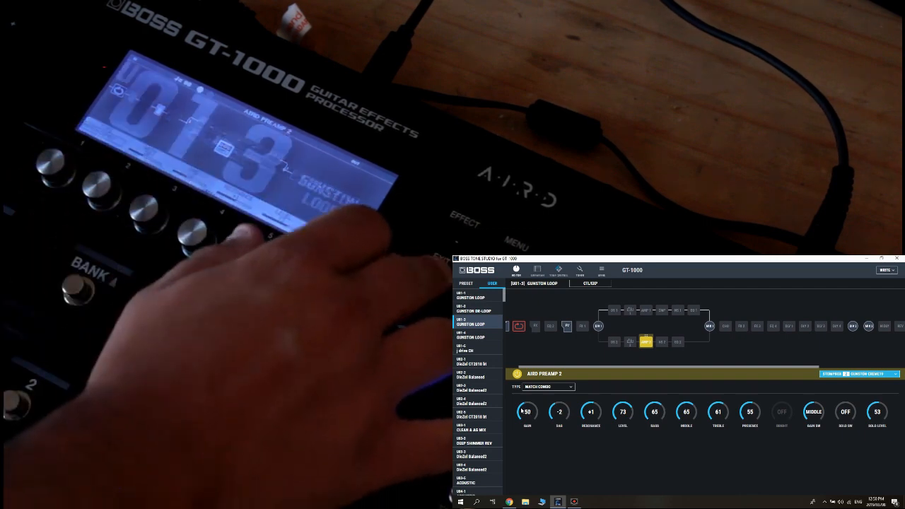
left_click(471, 333)
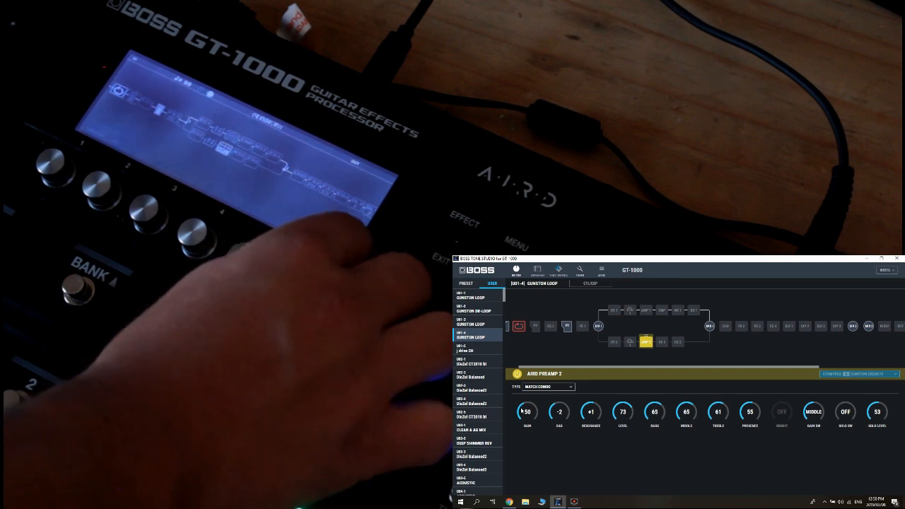